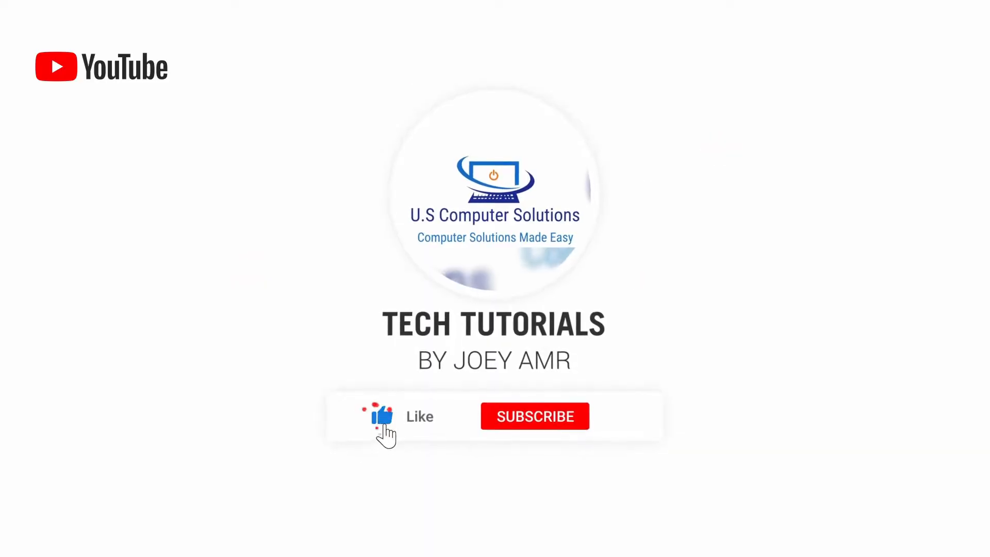
# - Let the Tech Tutorials intro play until Like turns blue and Subscribe reads SUBSCRIBED
pyautogui.click(534, 416)
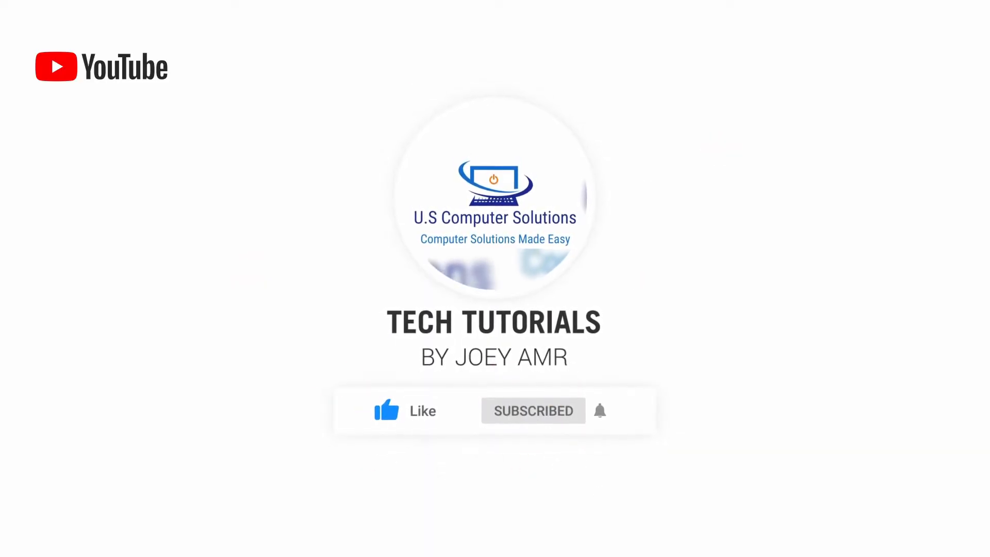